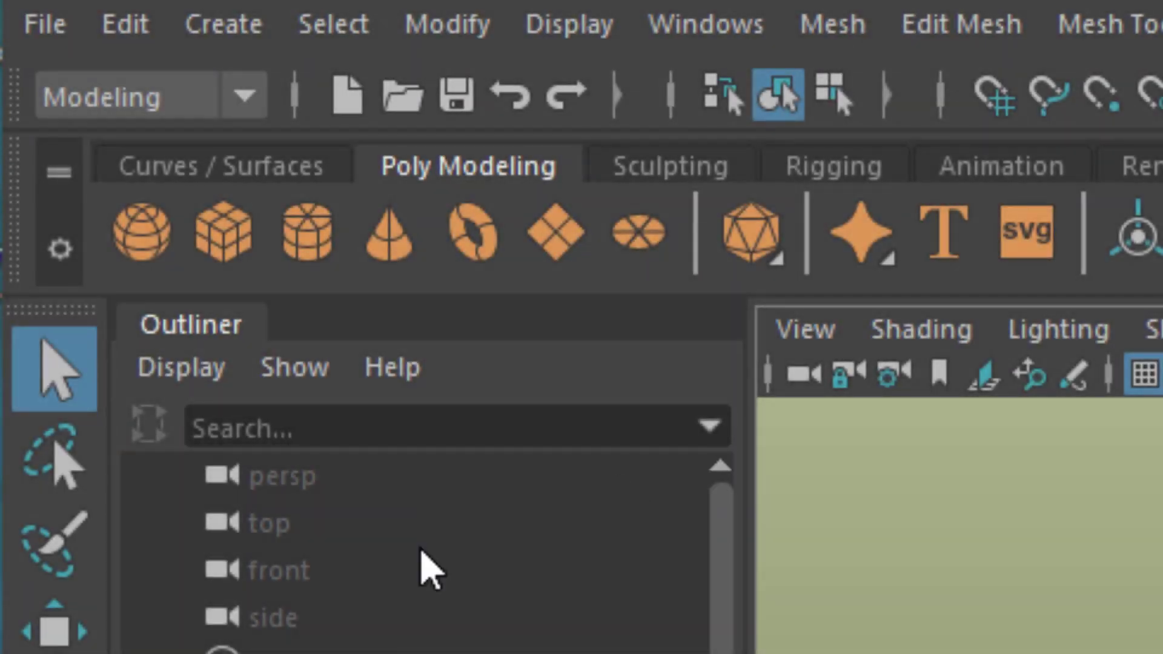
{"action": "mouse_move", "coordinate": [542, 185]}
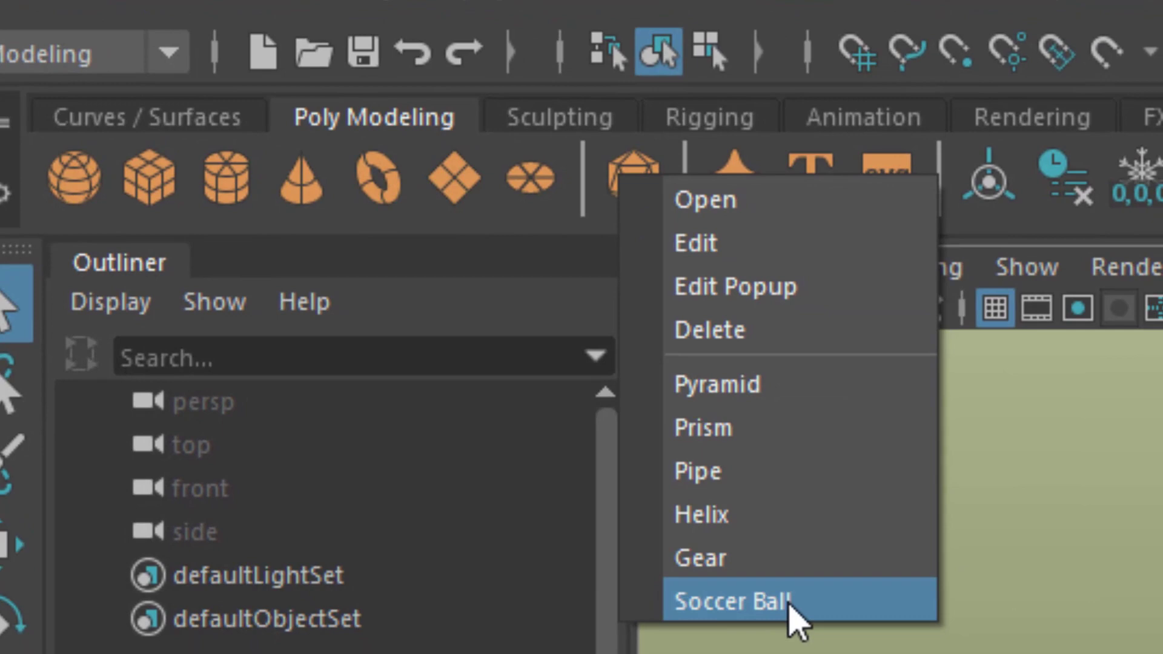
Create a Soccer Ball polygon primitive at the centre of the grid.
{"action": "left_click", "coordinate": [730, 601]}
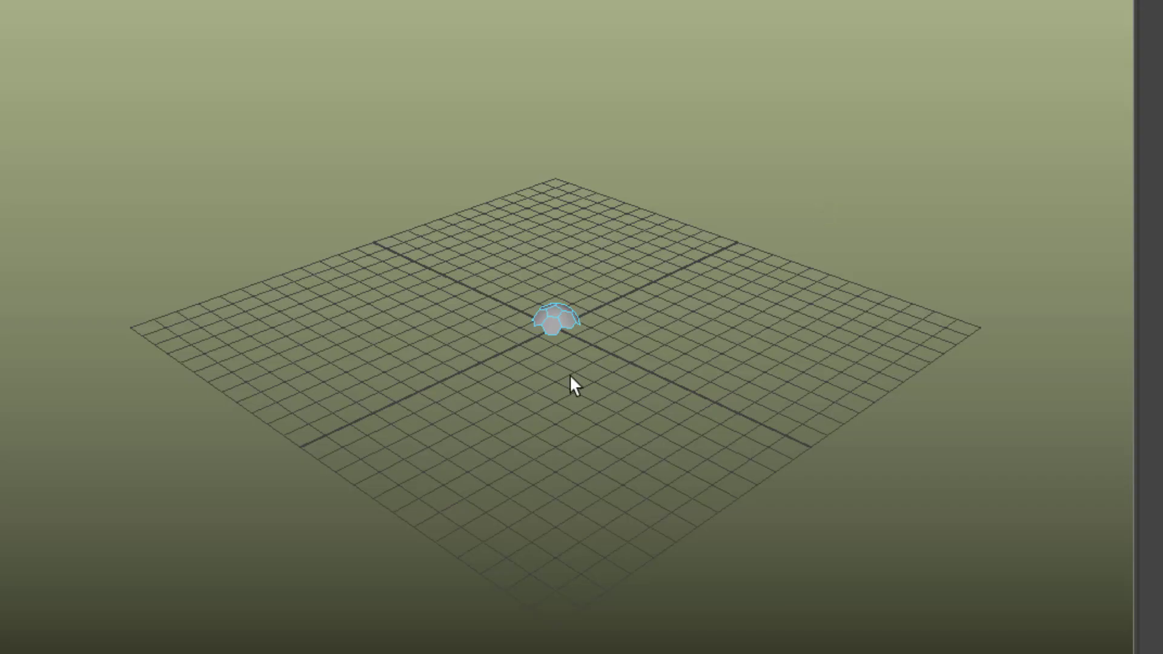
Show the Generate menu's XGen interactive groom commands in the Modeling menu set.
{"action": "right_click", "coordinate": [586, 320]}
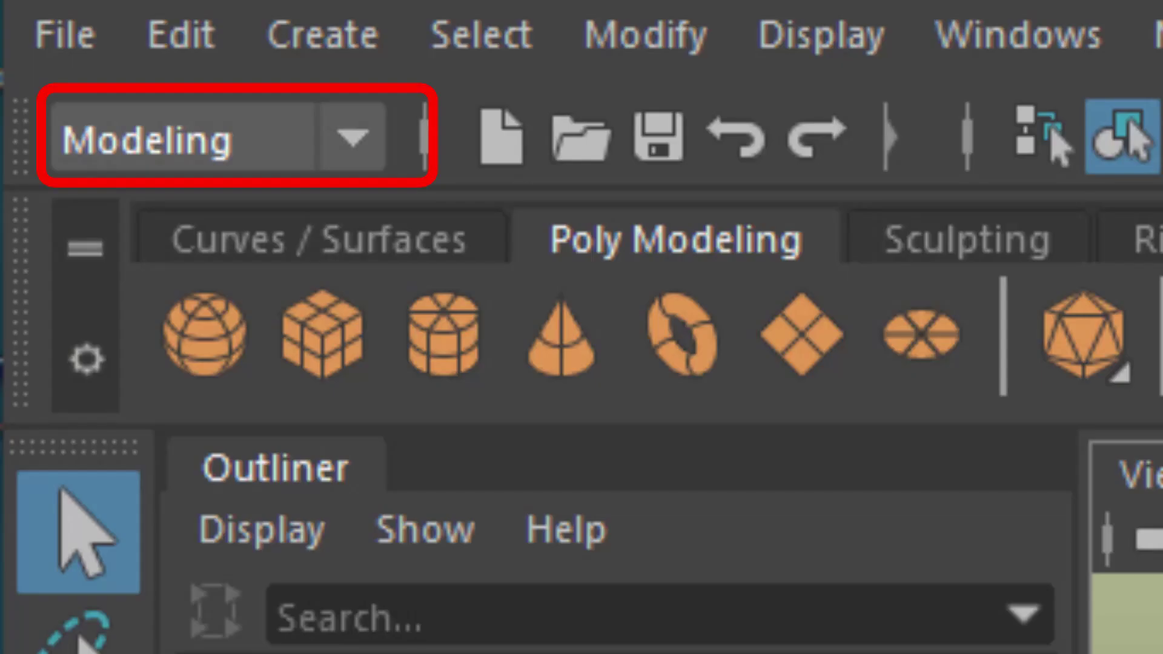
{"action": "left_click", "coordinate": [623, 19]}
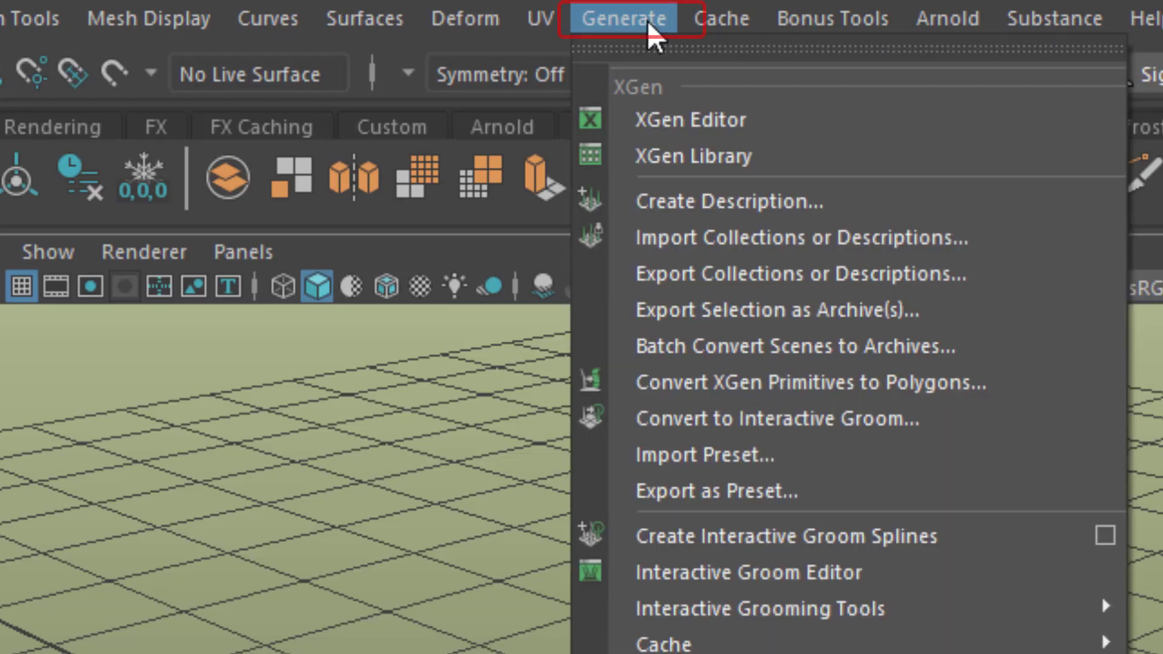
{"action": "mouse_move", "coordinate": [671, 100]}
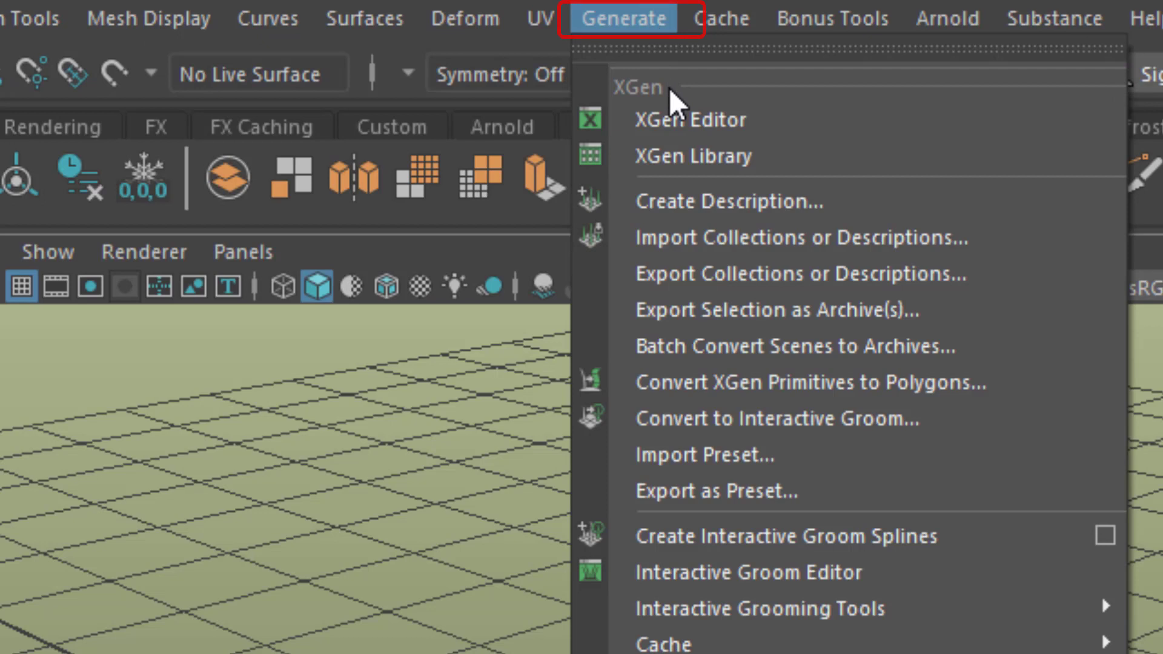
{"action": "mouse_move", "coordinate": [816, 536]}
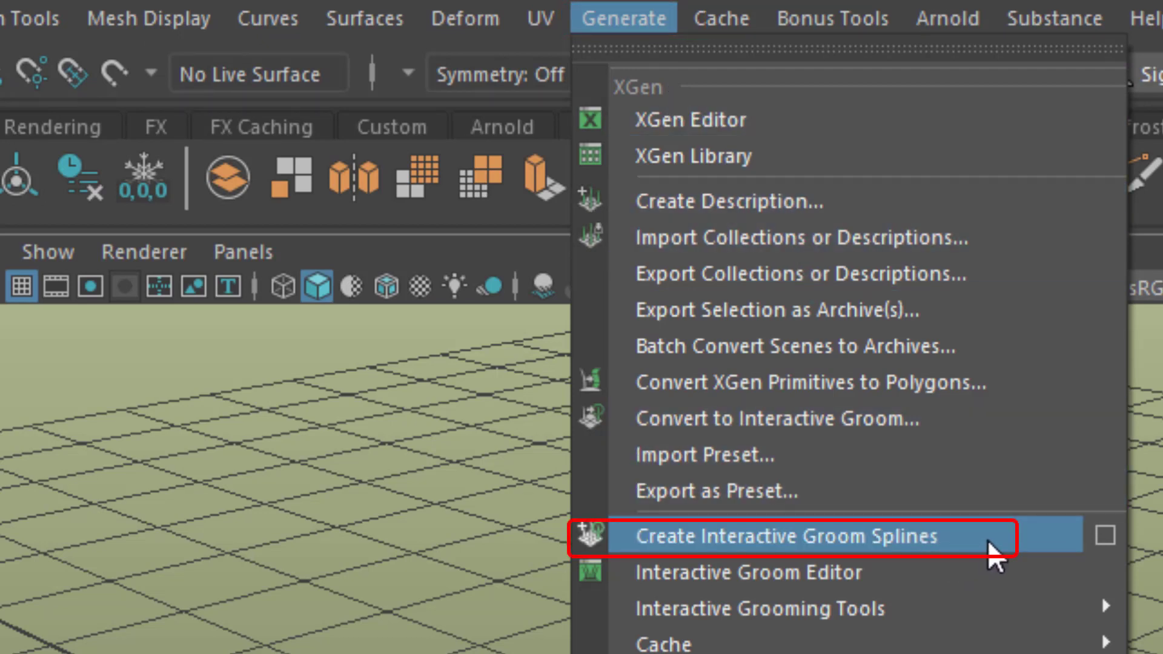
Grow interactive groom splines (description1) on the half soccer ball.
{"action": "left_click", "coordinate": [787, 535]}
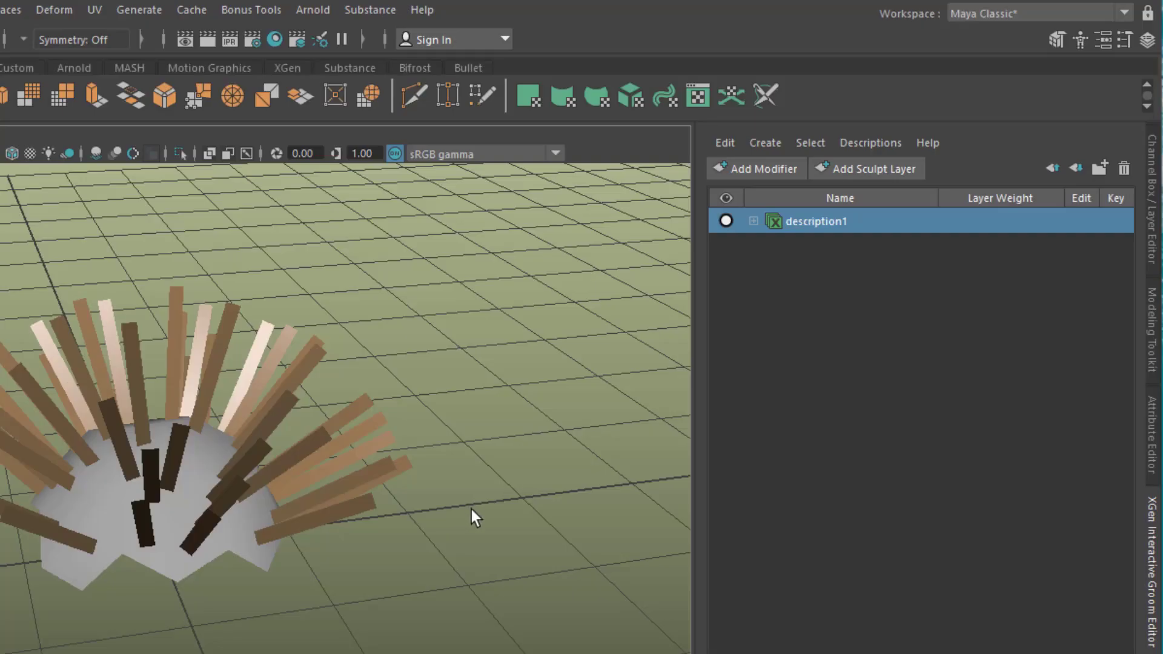
{"action": "mouse_move", "coordinate": [1001, 215]}
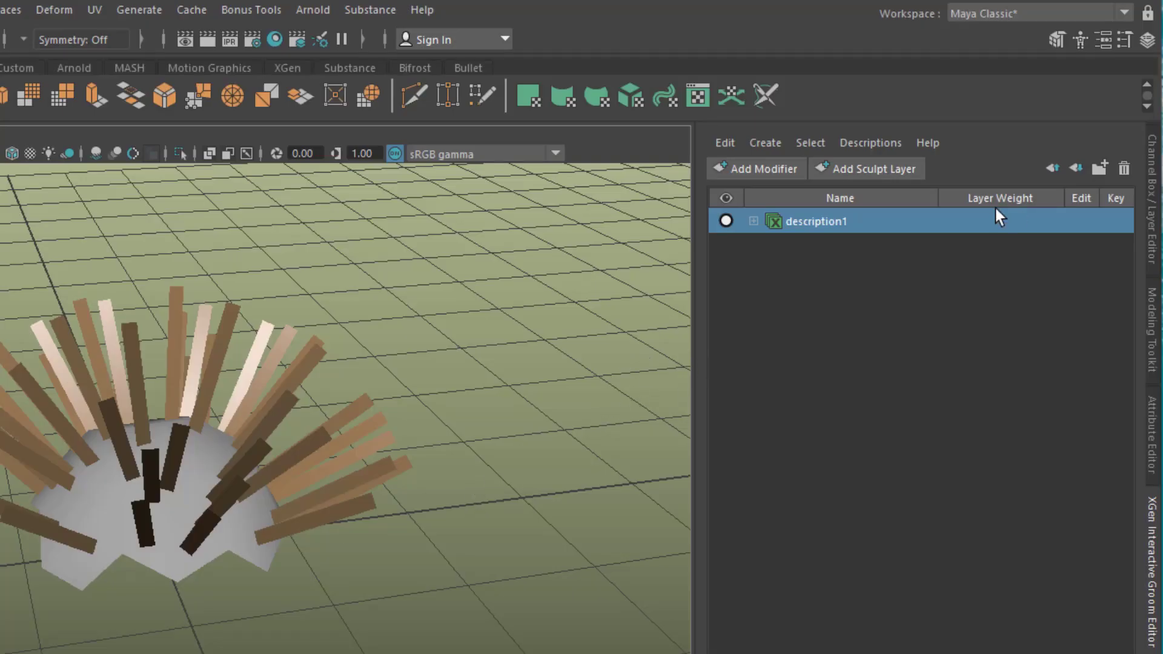
{"action": "left_click", "coordinate": [1125, 14]}
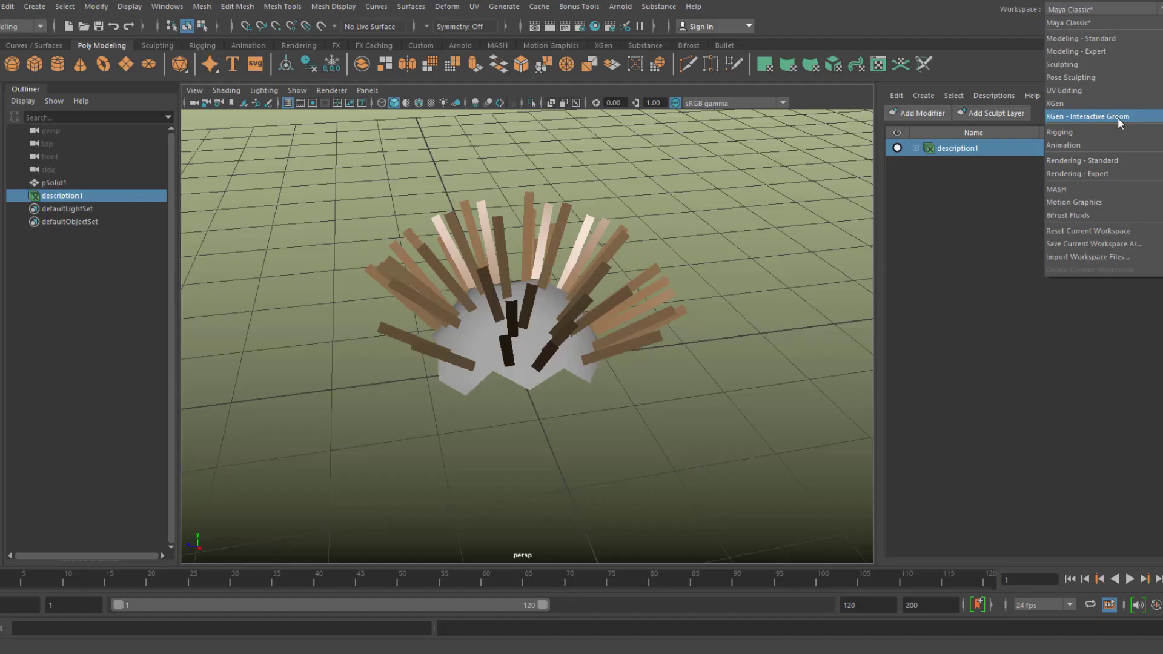
Switch to the XGen - Interactive Groom workspace and set description1_Shape Width Scale to 0.010.
{"action": "left_click", "coordinate": [1089, 117]}
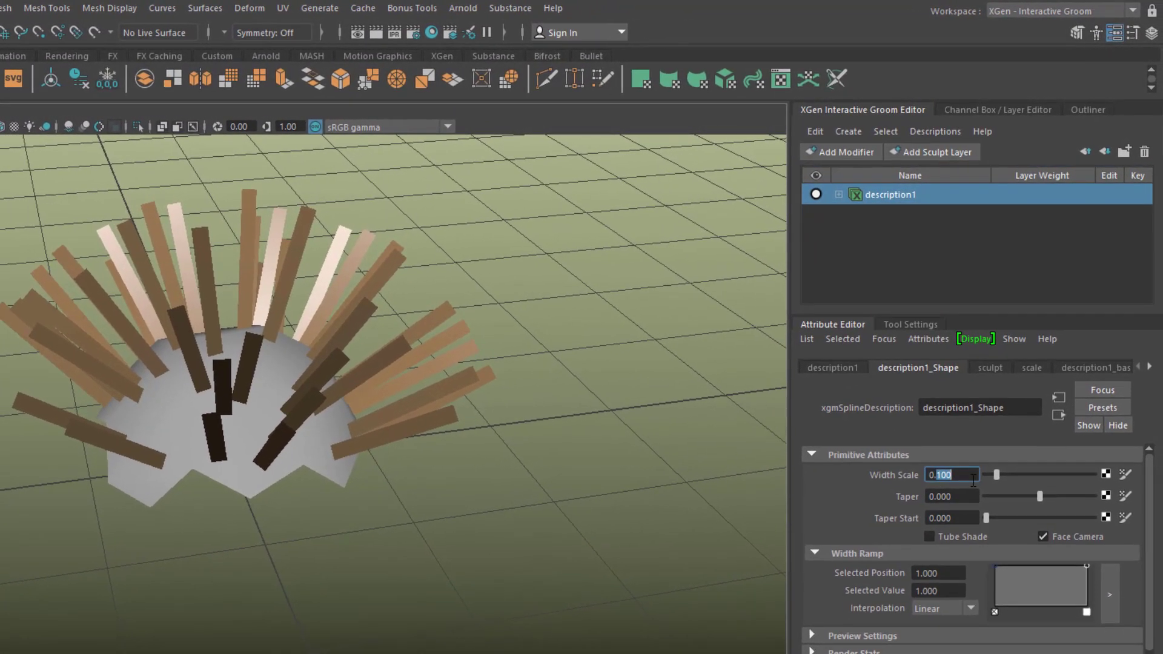
{"action": "type", "text": "0.0"}
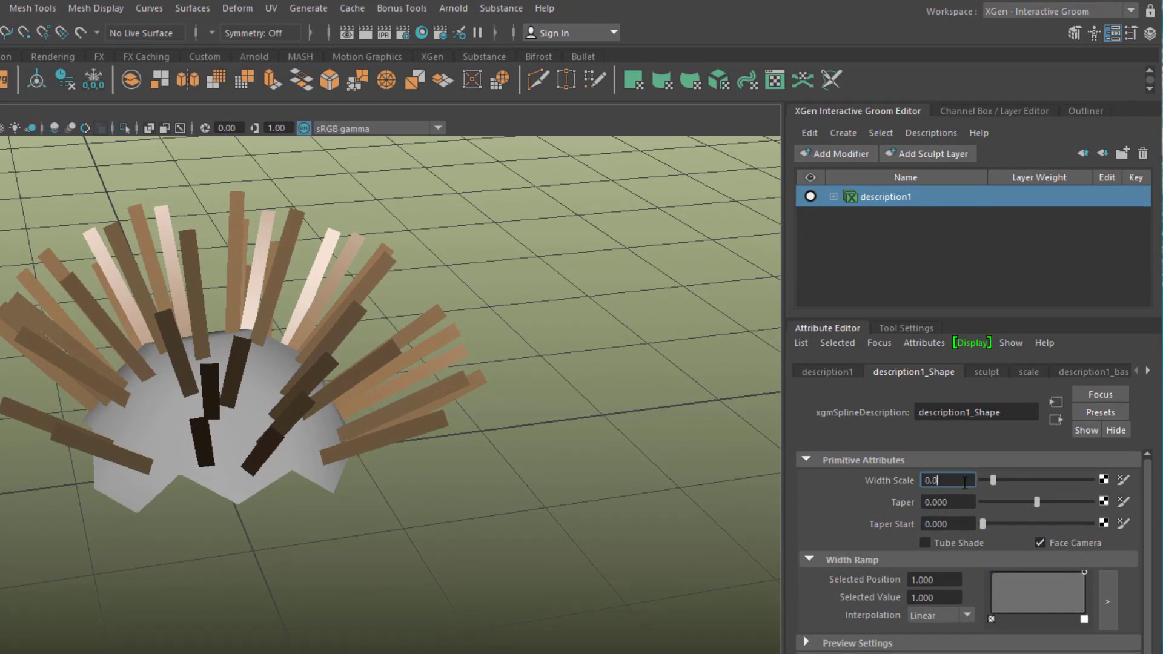
{"action": "type", "text": "0.010"}
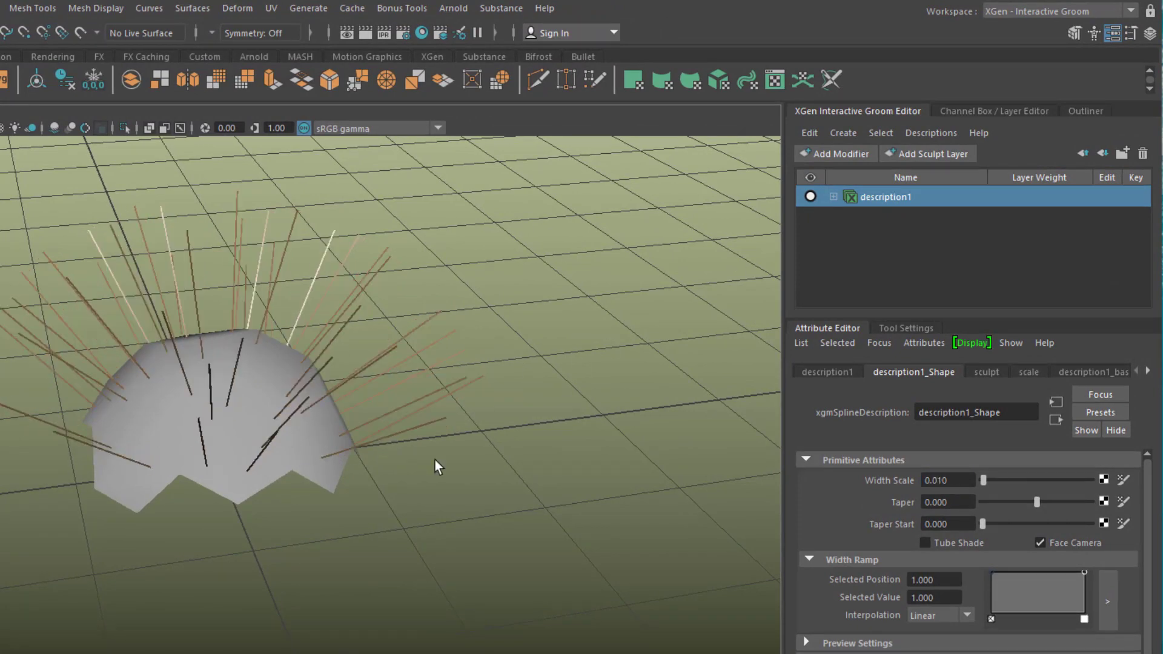
{"action": "left_click_drag", "start_coordinate": [437, 465], "coordinate": [481, 509]}
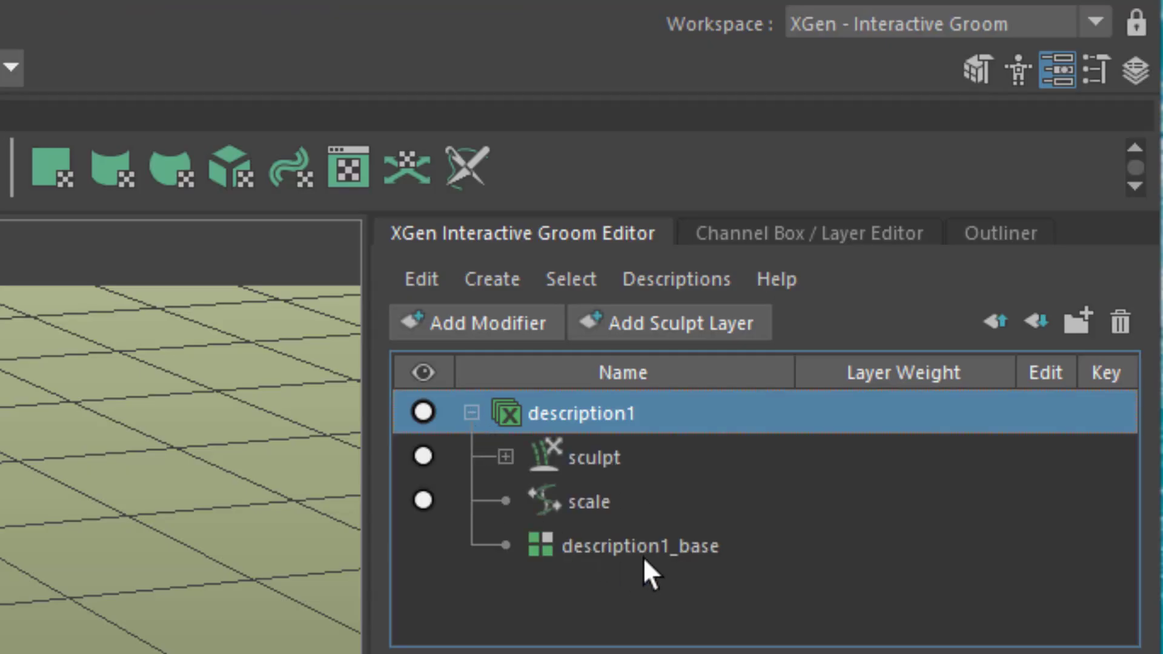
Set description1_base Density Multiplier to 100 and select the half-ball mesh.
{"action": "left_click", "coordinate": [639, 547]}
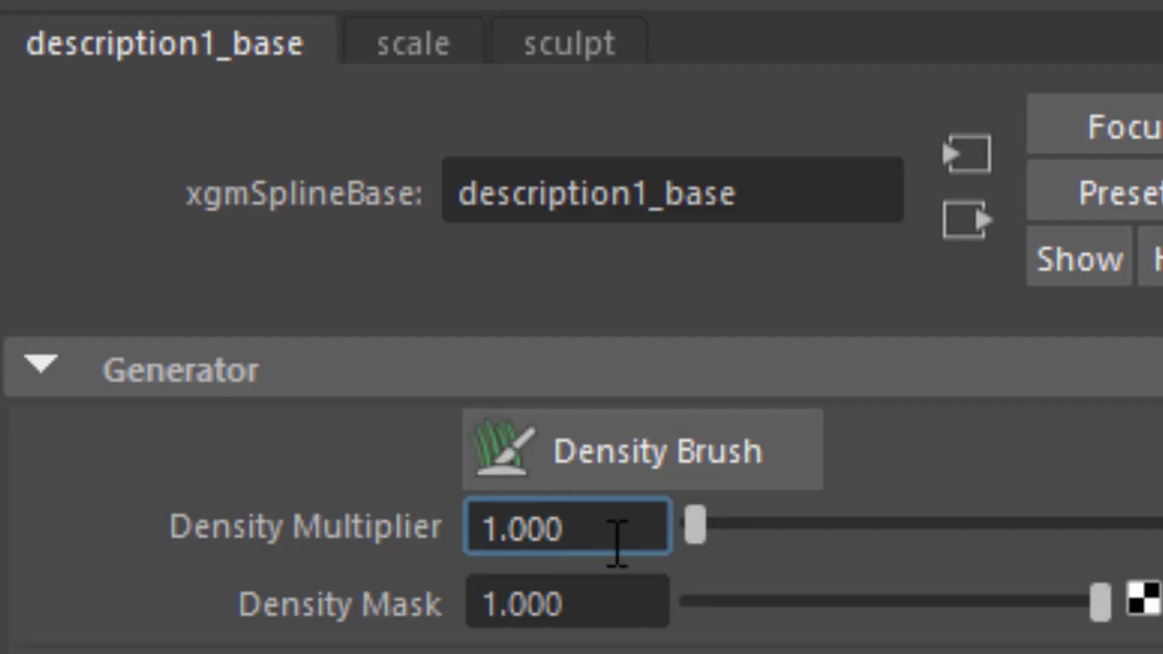
{"action": "type", "text": "100"}
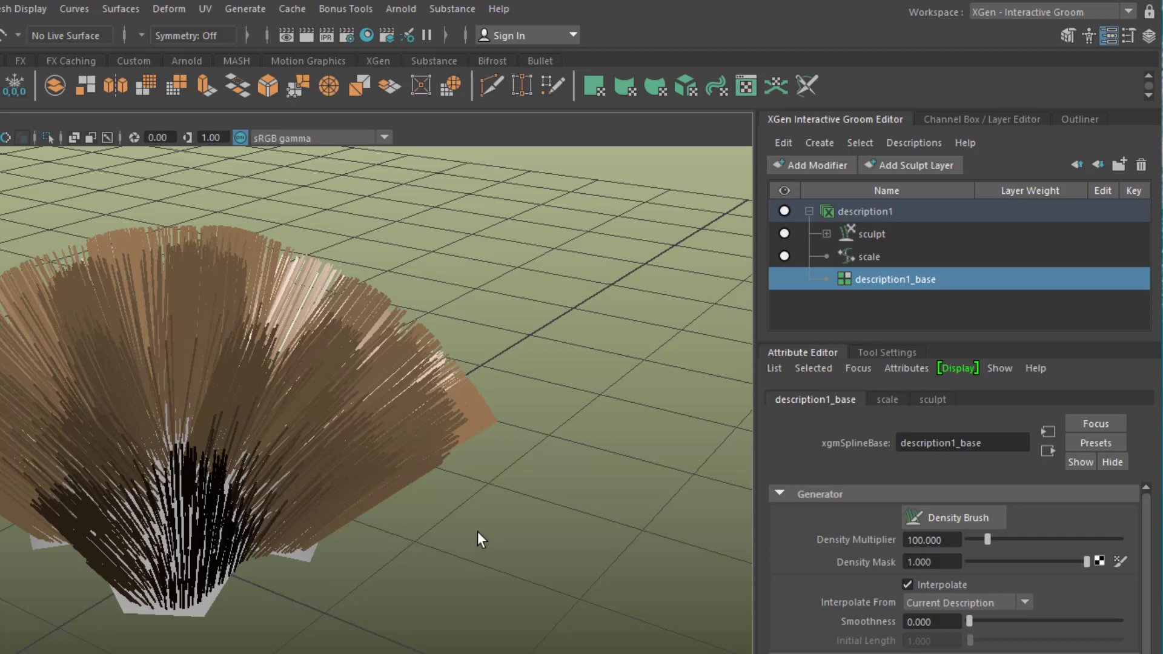
{"action": "left_click", "coordinate": [887, 399]}
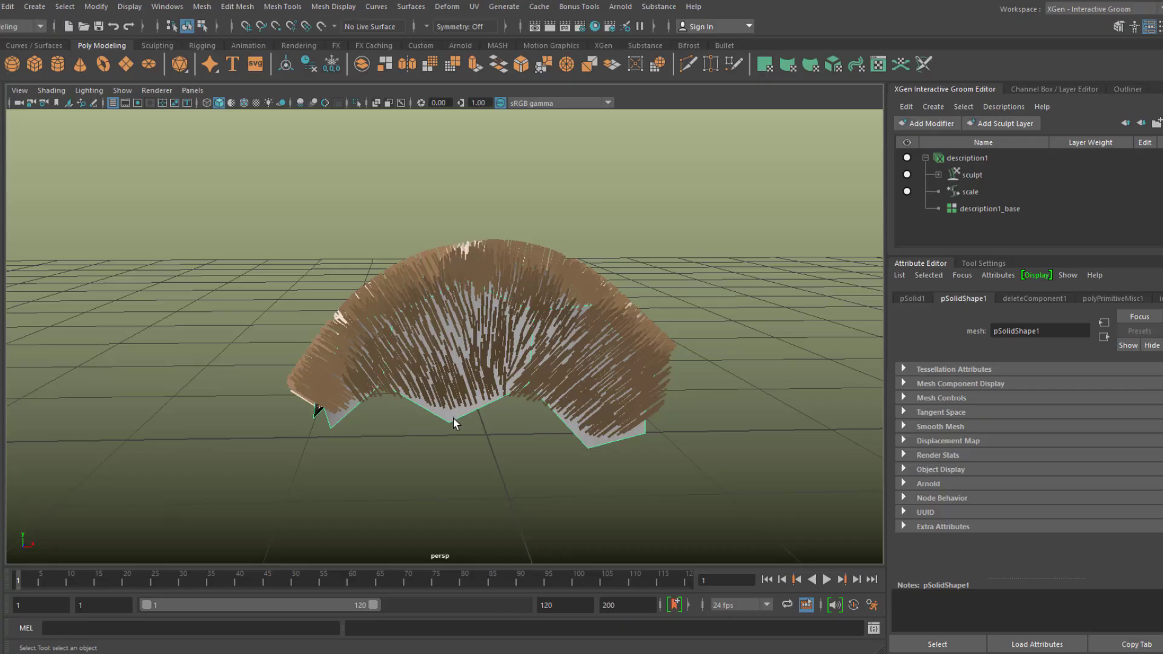
{"action": "left_click_drag", "start_coordinate": [452, 423], "coordinate": [411, 456]}
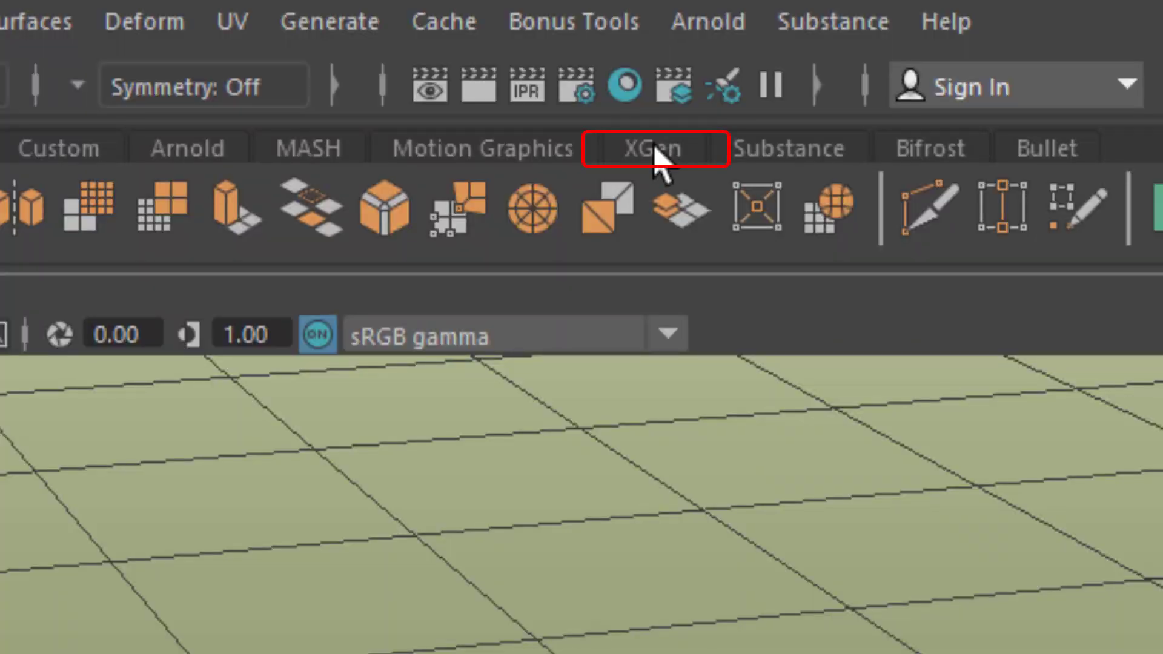
Brush the groom into a swirling flow with Grab and Comb, then play the timeline.
{"action": "left_click", "coordinate": [652, 148]}
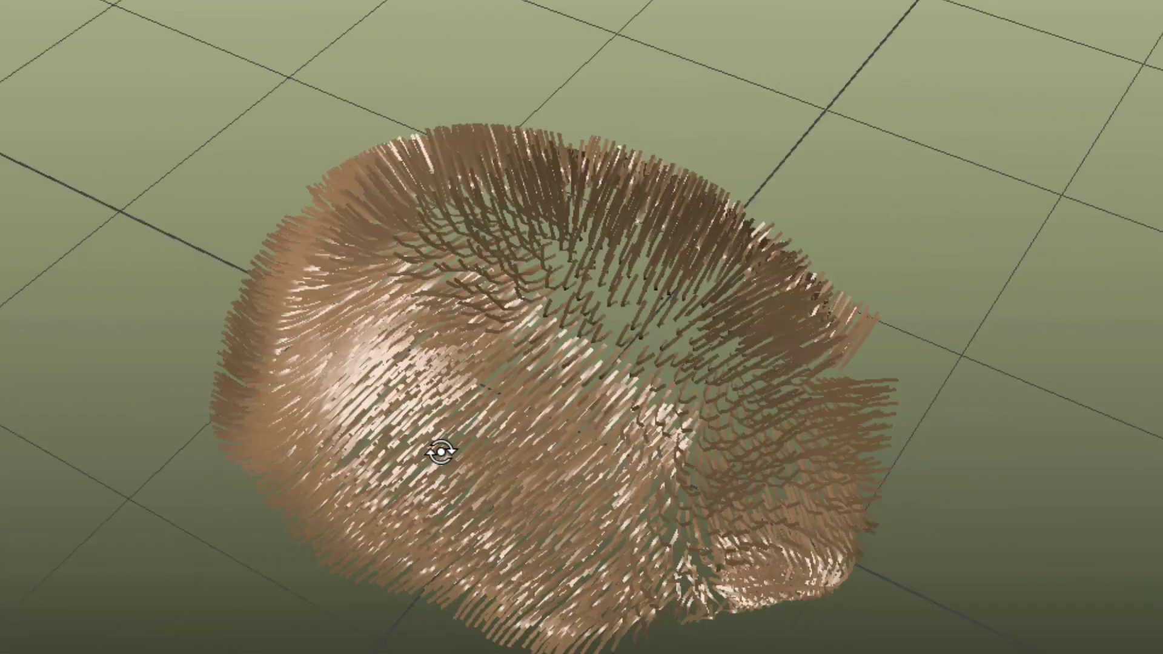
{"action": "left_click_drag", "start_coordinate": [441, 455], "coordinate": [871, 411]}
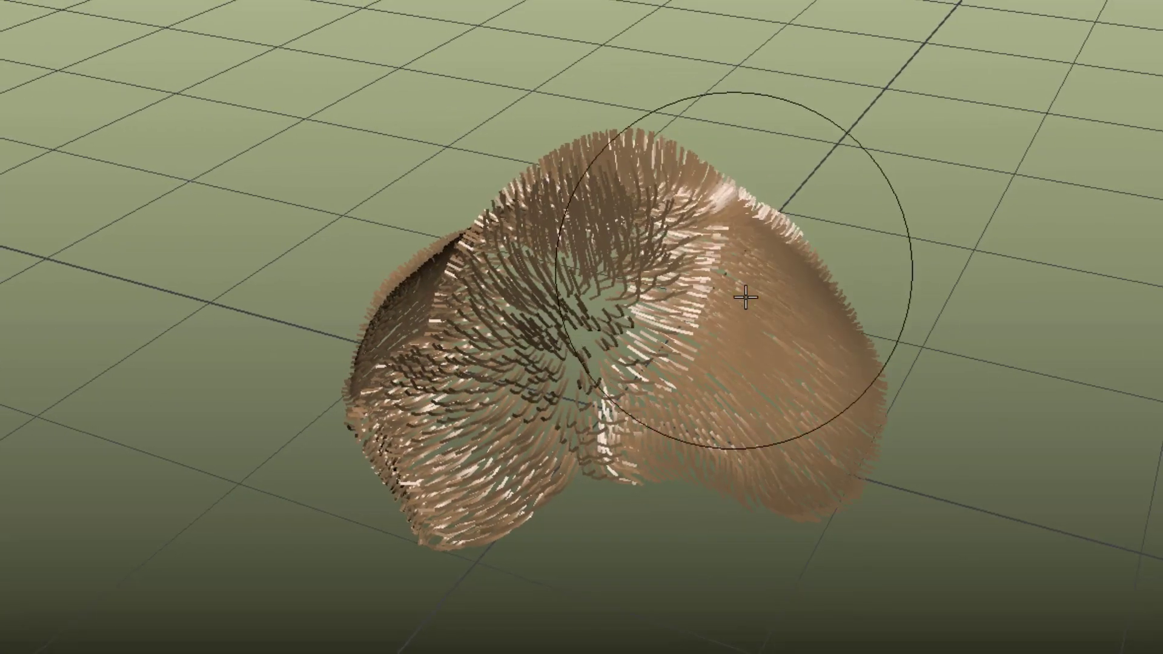
{"action": "left_click", "coordinate": [1105, 568]}
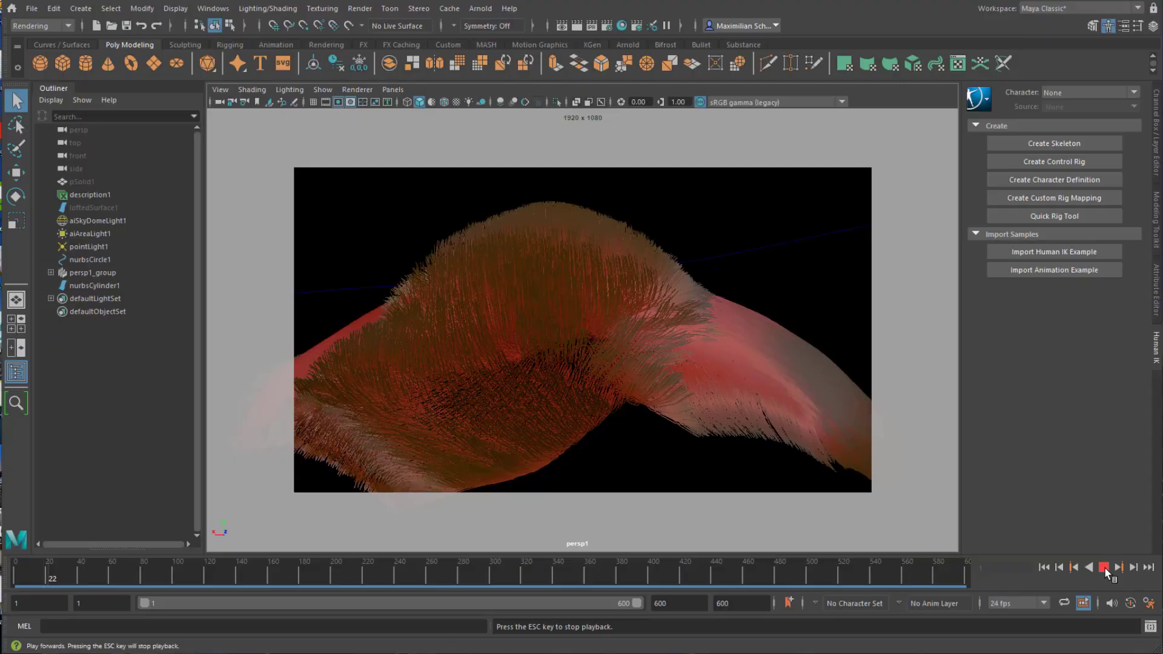